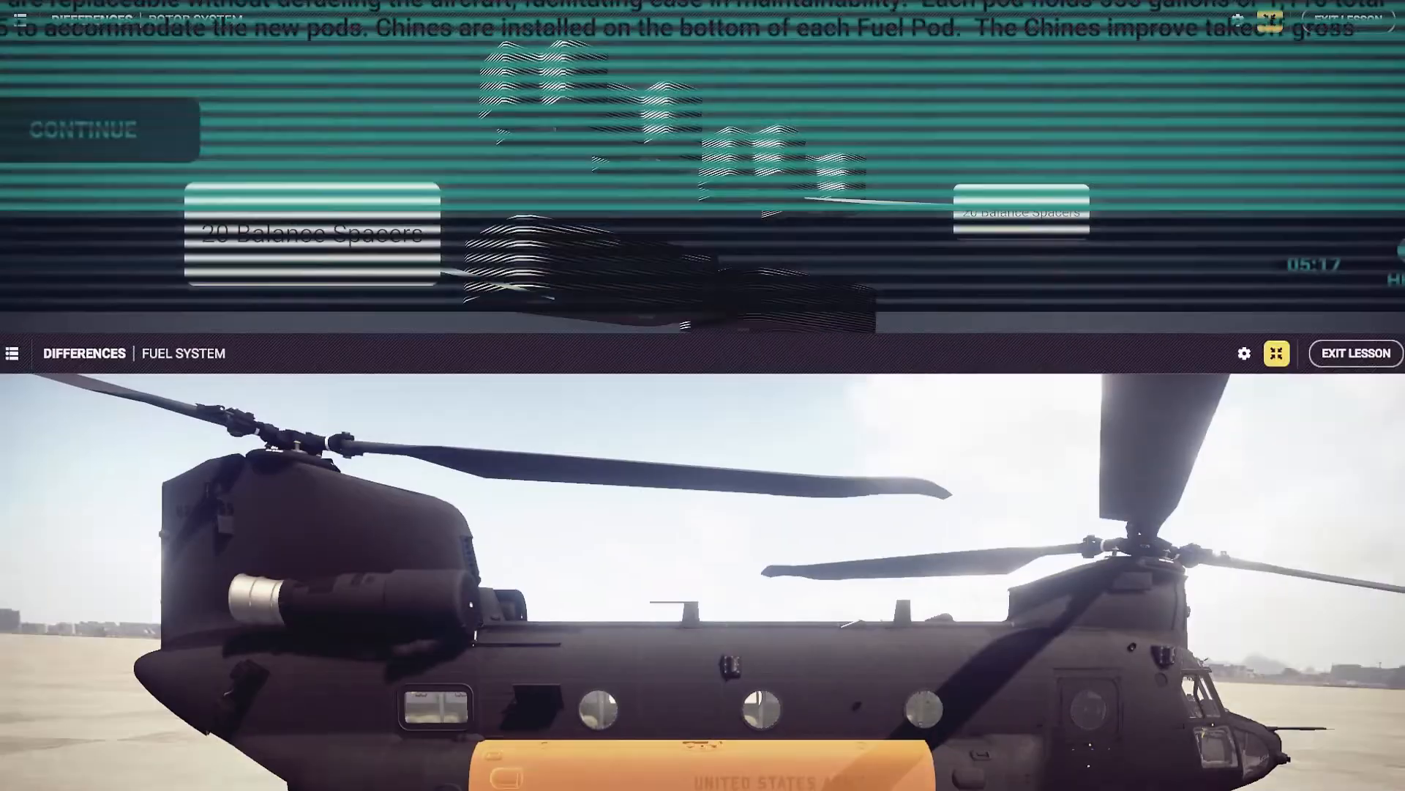
Step: Advance from the Rotor System lesson to the Differences: Fuel System lesson
left_click(82, 129)
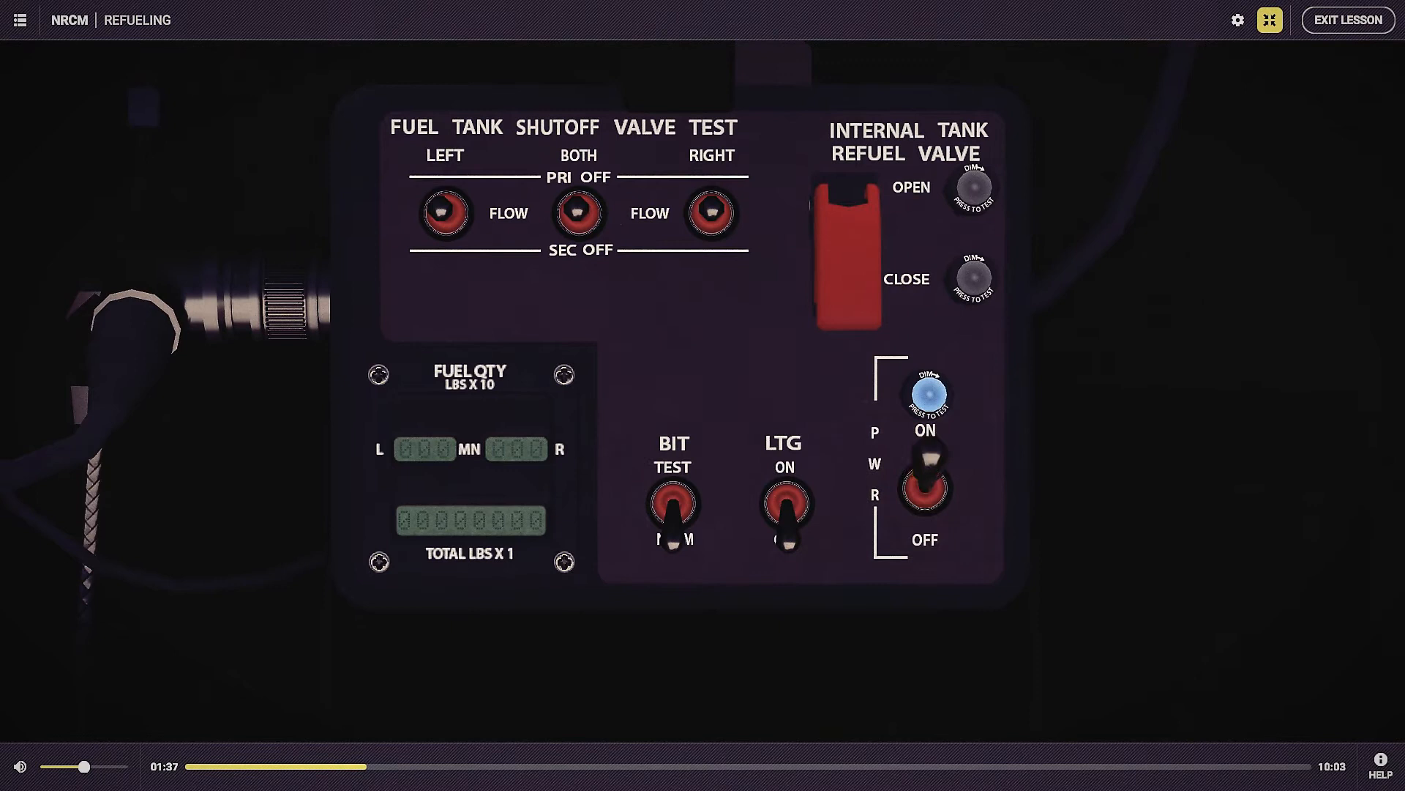
Step: Flip the NRCM refuel panel BIT TEST switch, then release it once readouts light
left_click(671, 502)
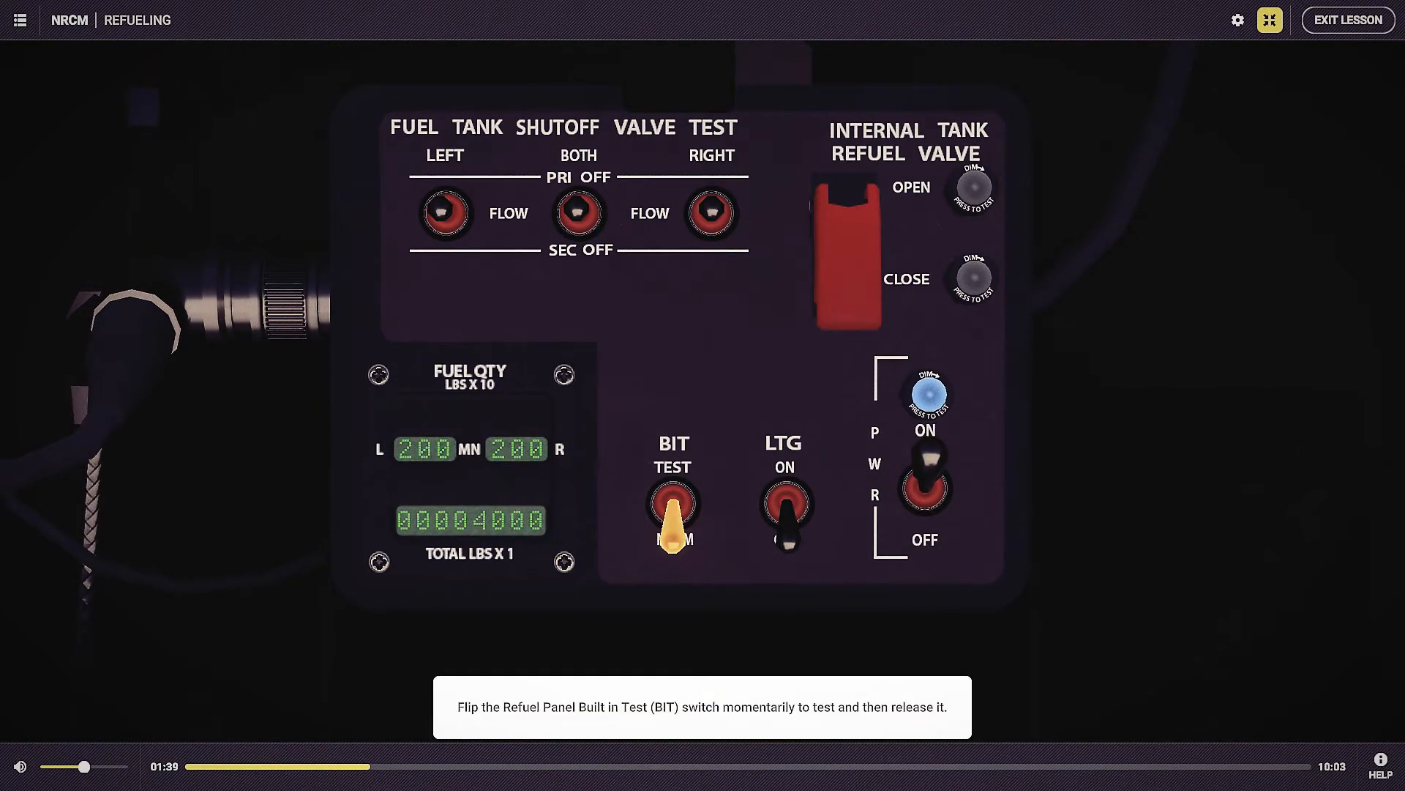
left_click(671, 506)
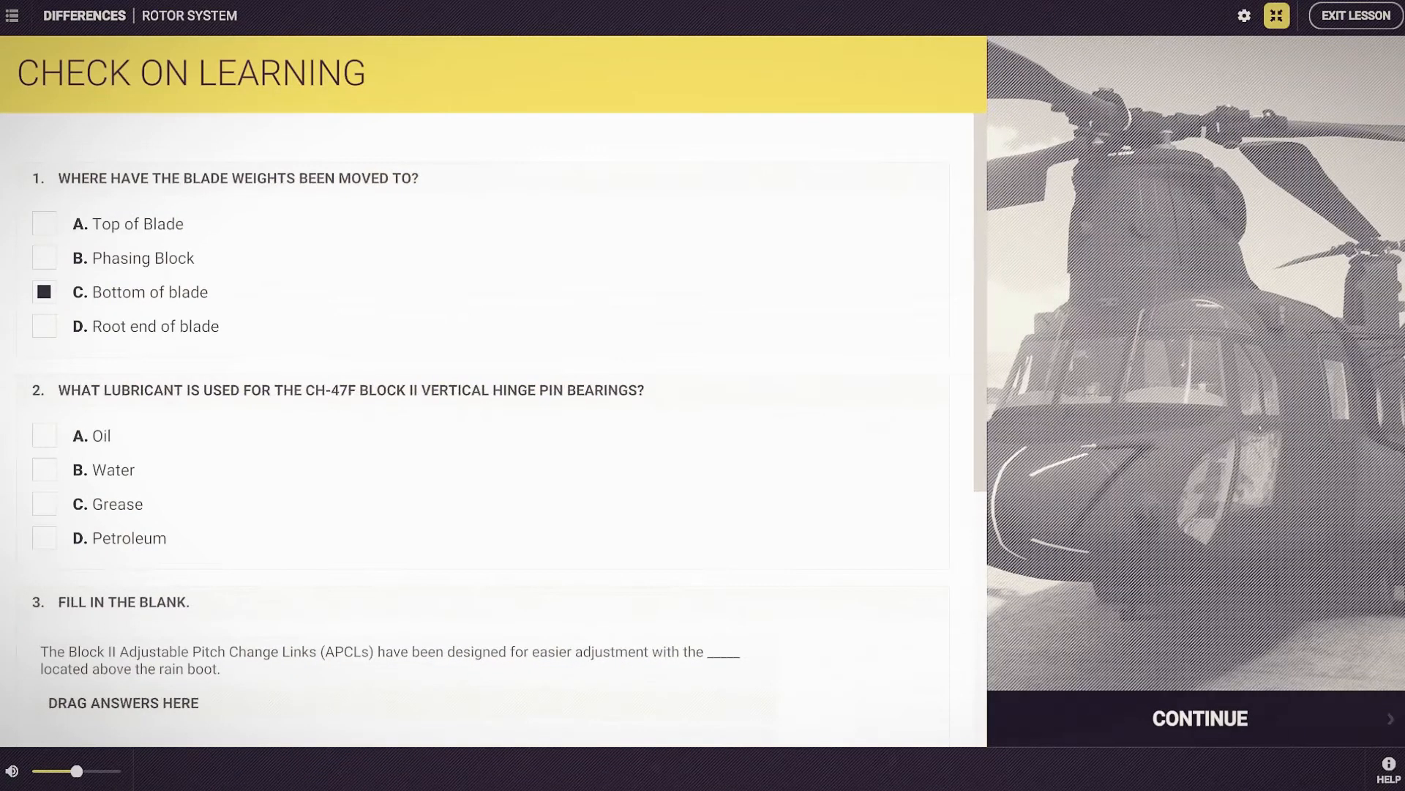
Step: Scroll down the Check on Learning quiz to reach the second question
scroll("down", 3)
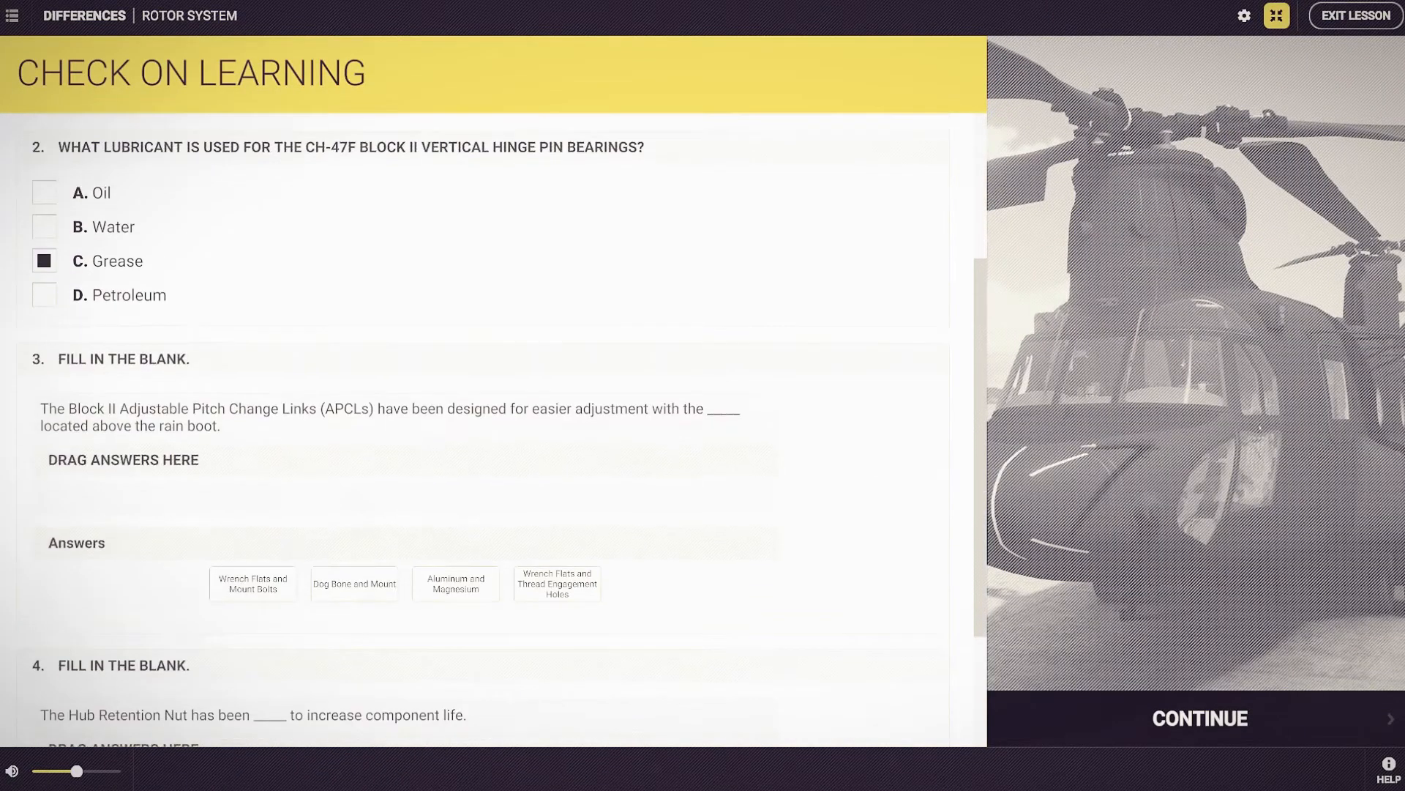